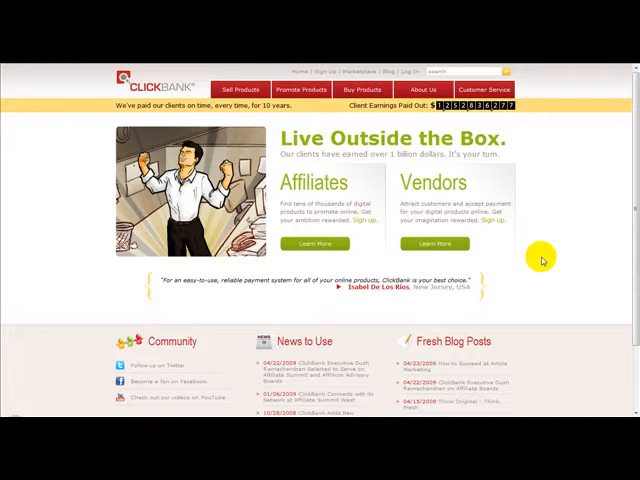
mouse_move(318, 213)
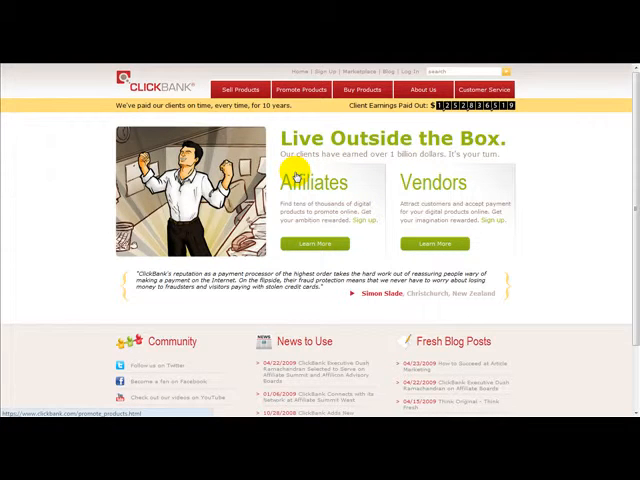
Bring up the affiliate signup form via Promote Products and review its sections and client contract.
scroll("down", 3)
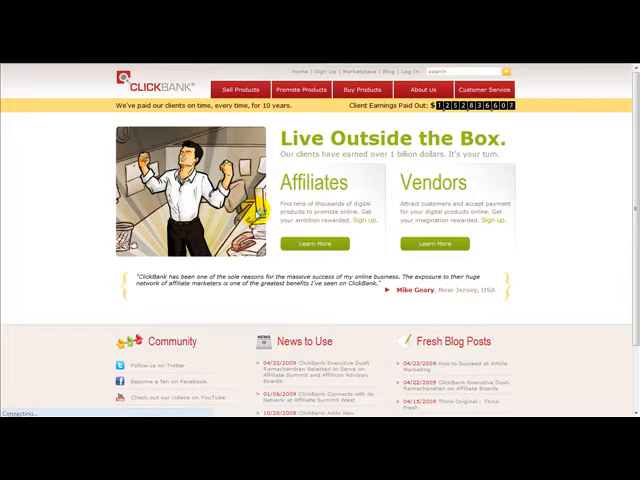
left_click(309, 89)
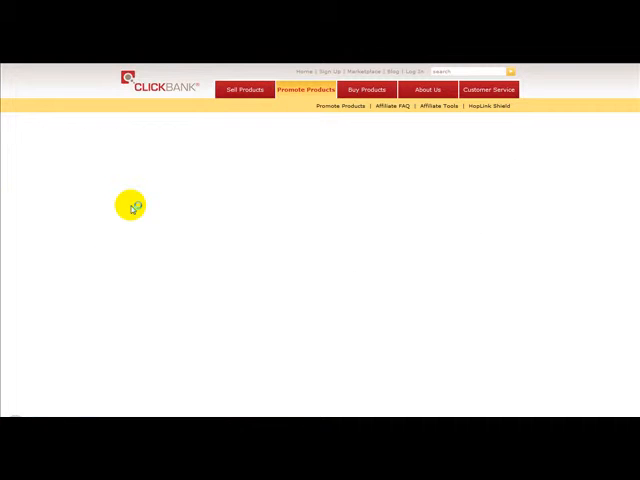
mouse_move(77, 163)
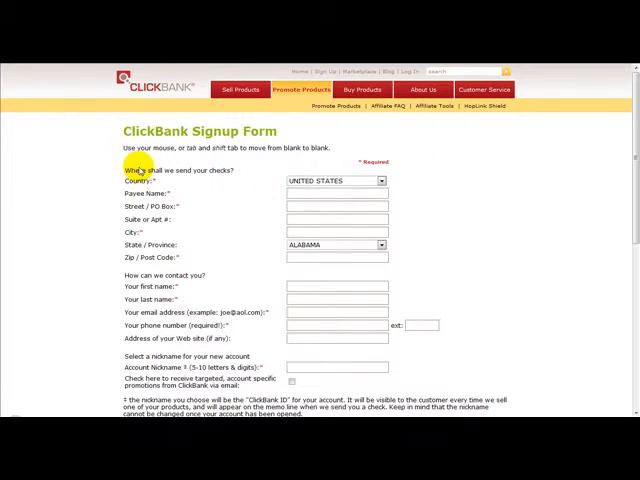
scroll("down", 3)
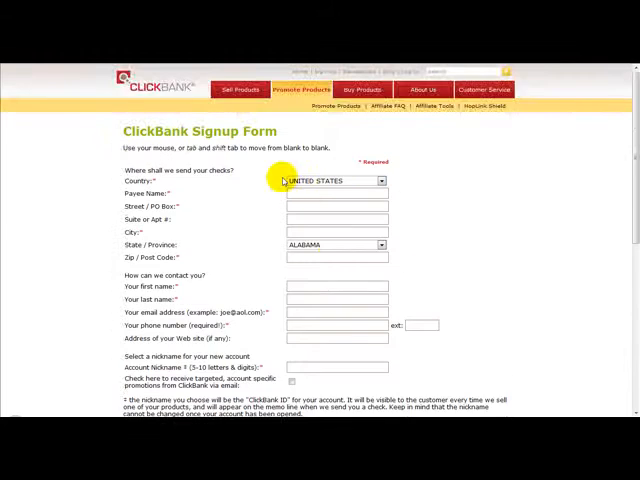
scroll("down", 3)
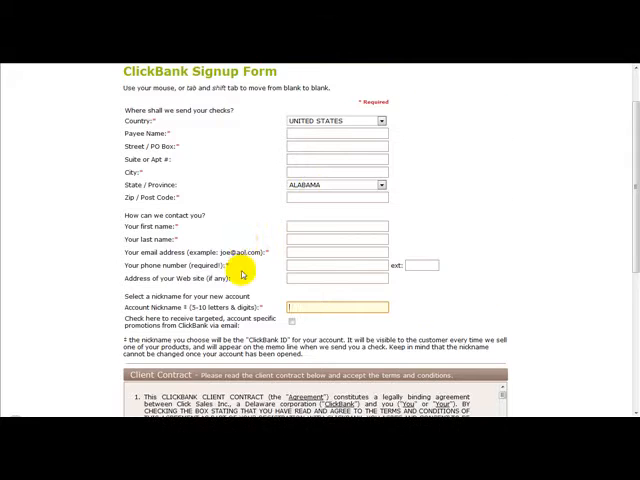
scroll("down", 3)
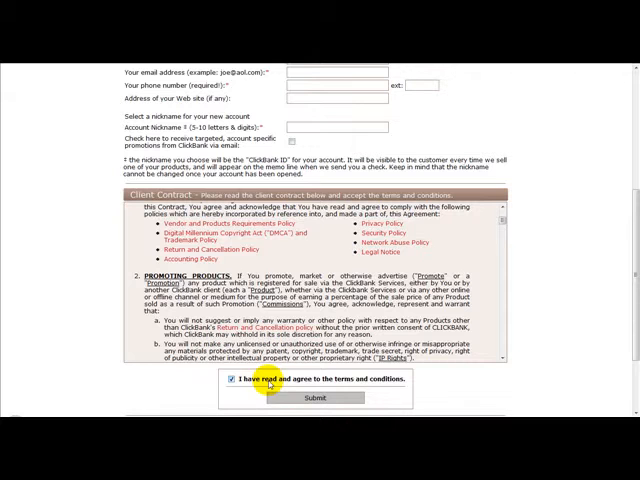
scroll("up", 3)
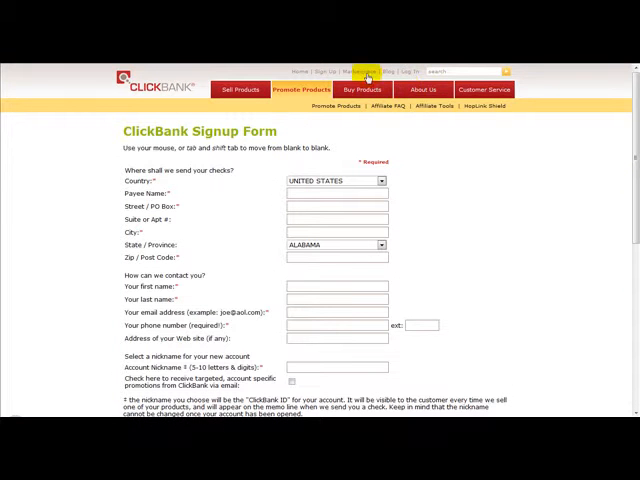
Go to the Marketplace from the top bar, landing on the account home page after login.
left_click(360, 71)
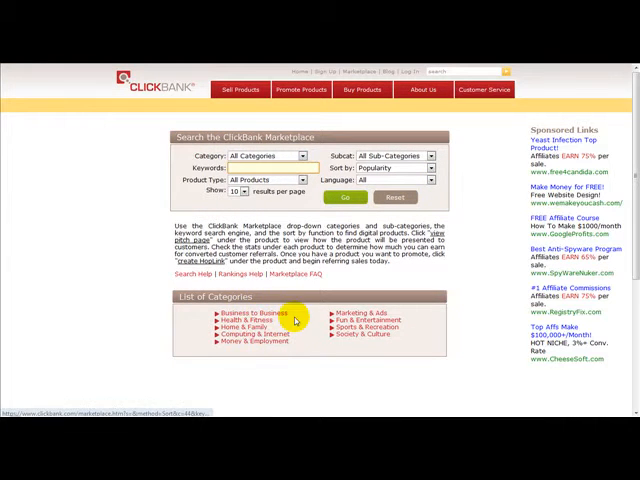
mouse_move(300, 317)
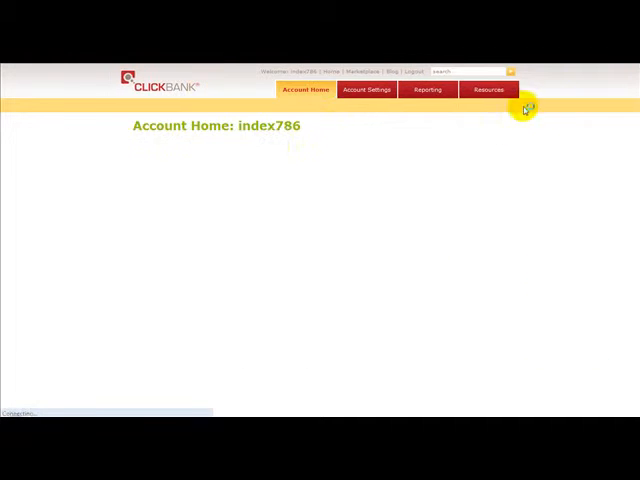
left_click(305, 90)
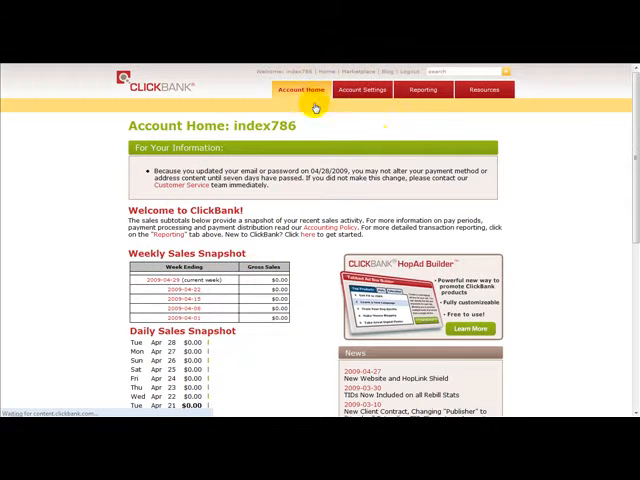
mouse_move(355, 71)
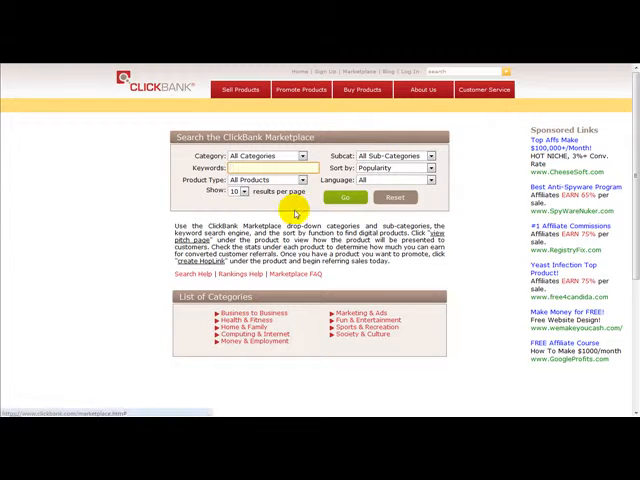
Show the Fun & Entertainment product listings from the List of Categories.
left_click(304, 155)
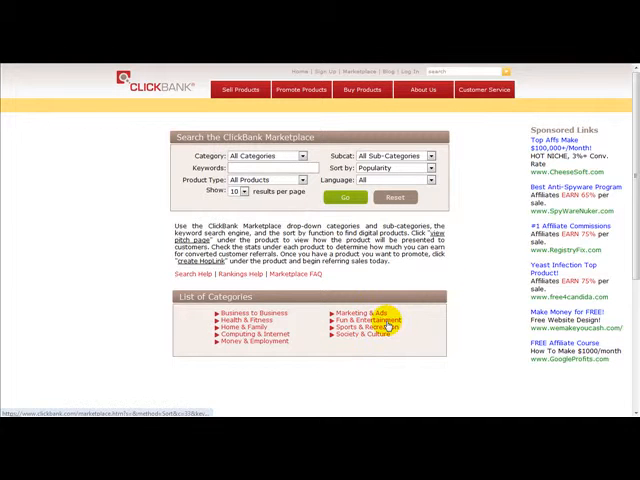
left_click(361, 322)
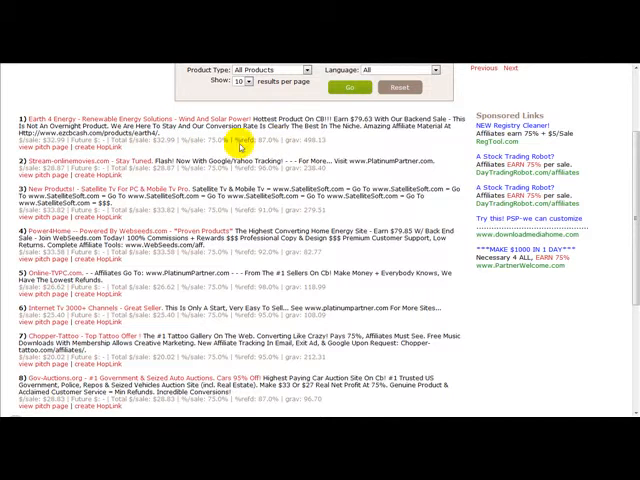
mouse_move(226, 105)
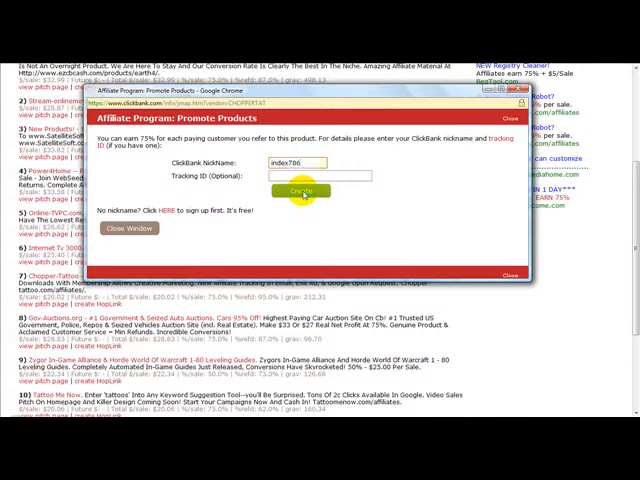
Create the Chopper-Tattoo HopLink, copy it and return to the Fun & Entertainment listings.
left_click(305, 191)
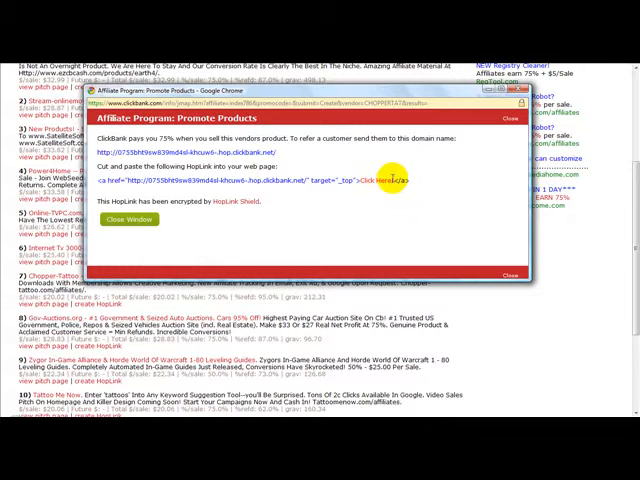
mouse_move(320, 229)
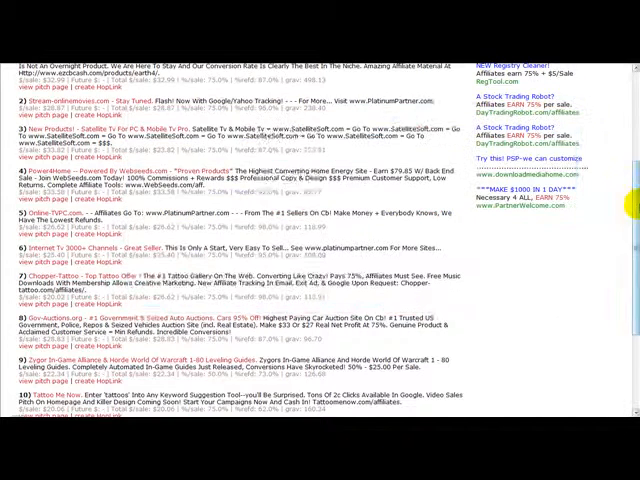
scroll("down", 3)
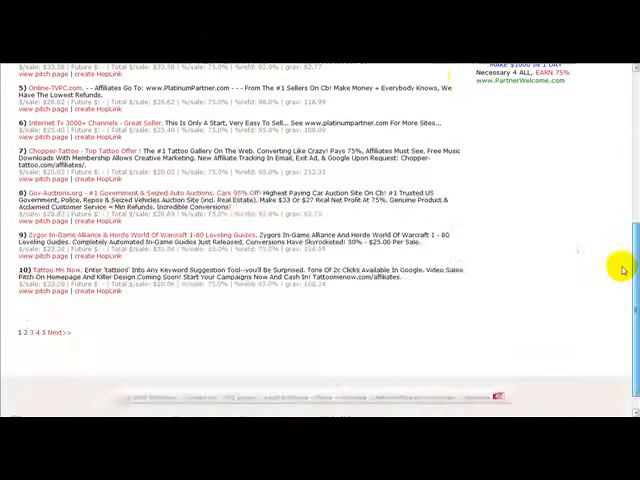